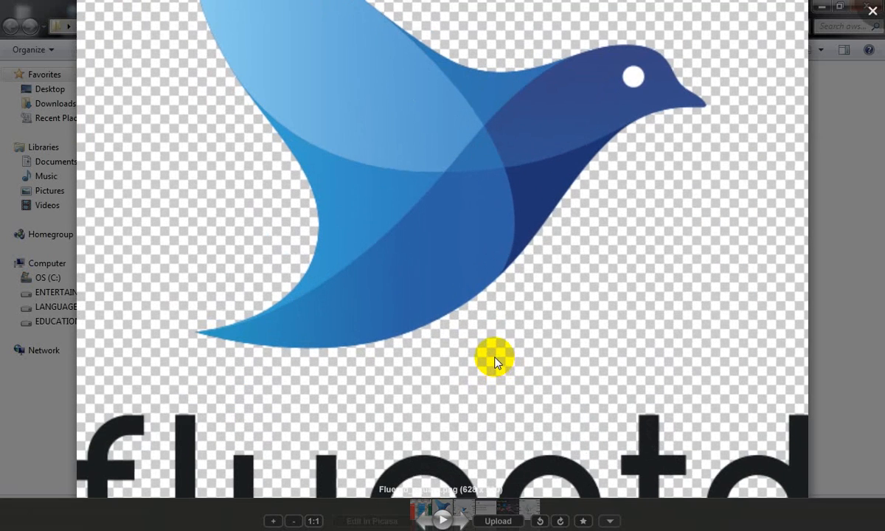
mouse_move(494, 359)
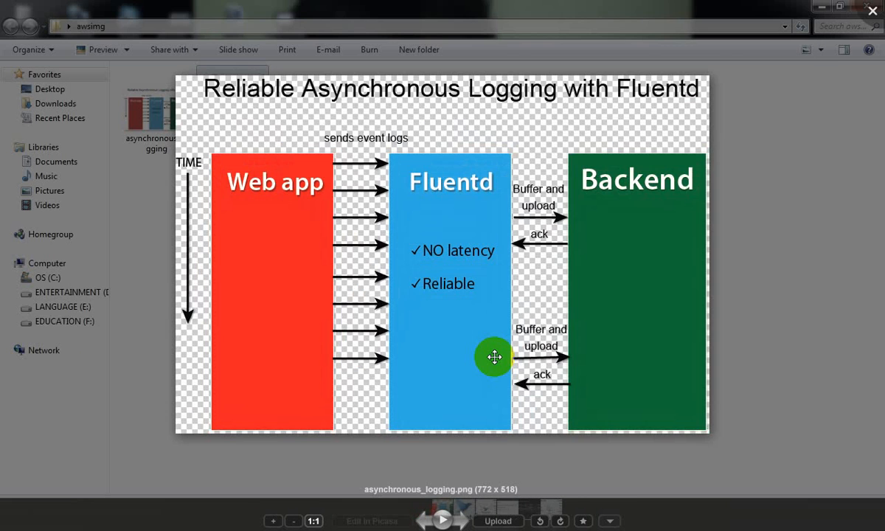
Advance to fluentd-architecture.png showing log sources flowing to alerting, analysis and archiving
click(460, 519)
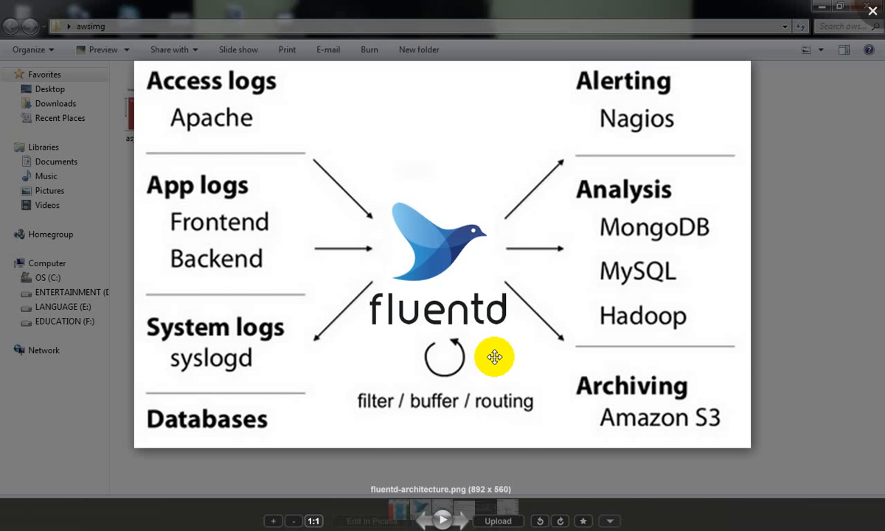
Go back to asynchronous_logging.png, the Reliable Asynchronous Logging with Fluentd slide
click(462, 519)
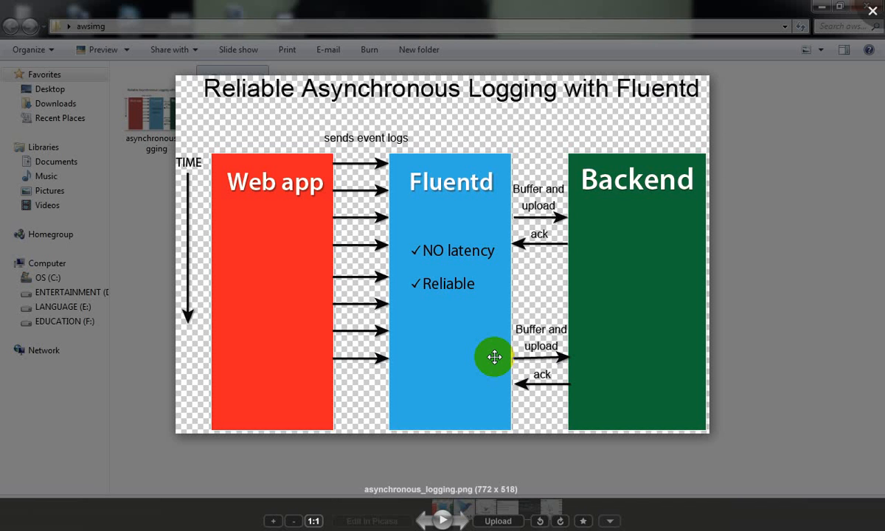
Step past the Fluentd logo image to images.png linking server, mobile and desktop logs to analytics
click(459, 520)
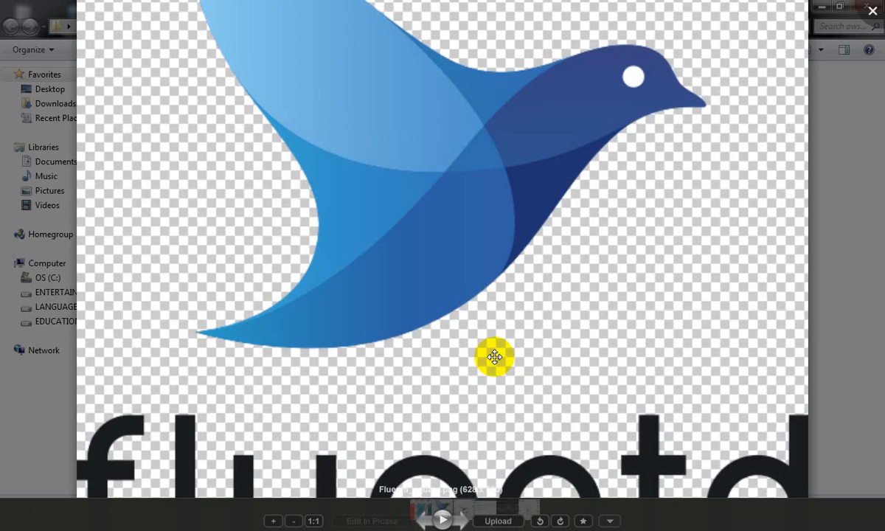
click(458, 519)
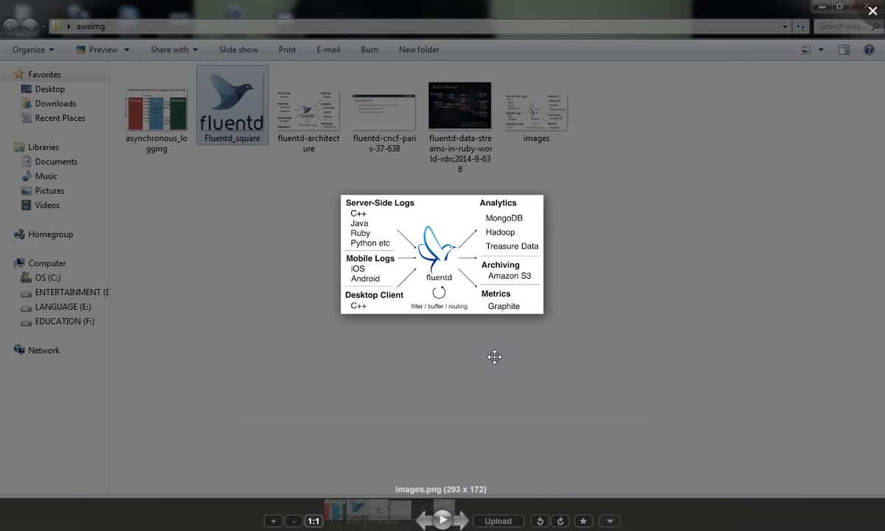
mouse_move(496, 363)
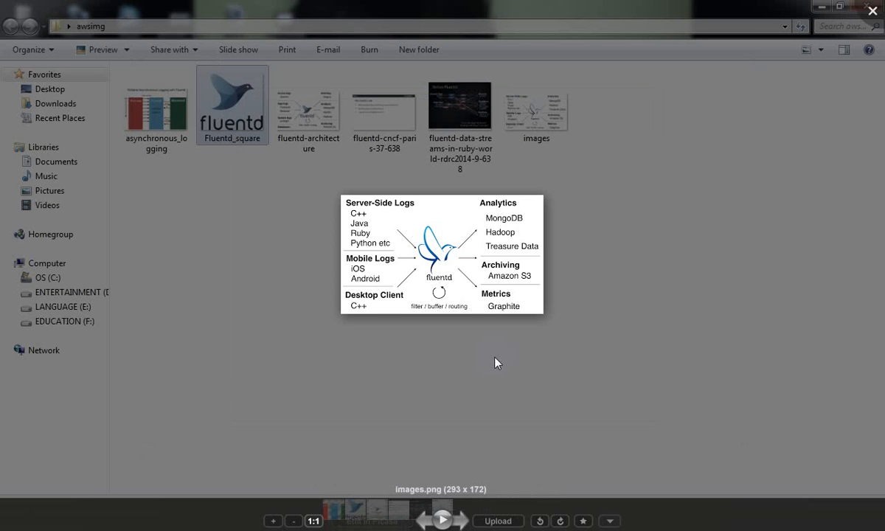